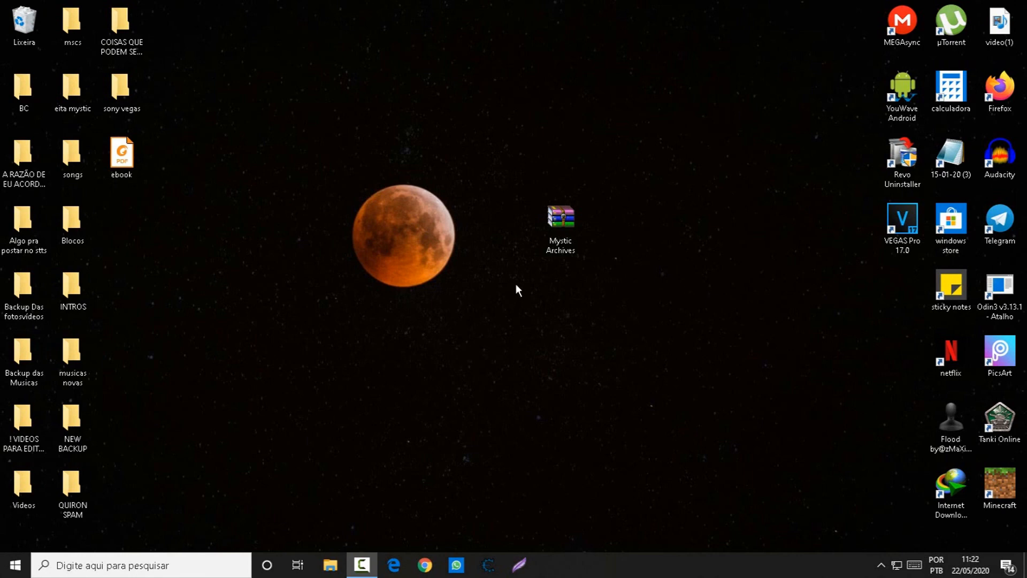
- Extract the Mystic Archives RAR onto the desktop with 'Extrair aqui'
click(560, 222)
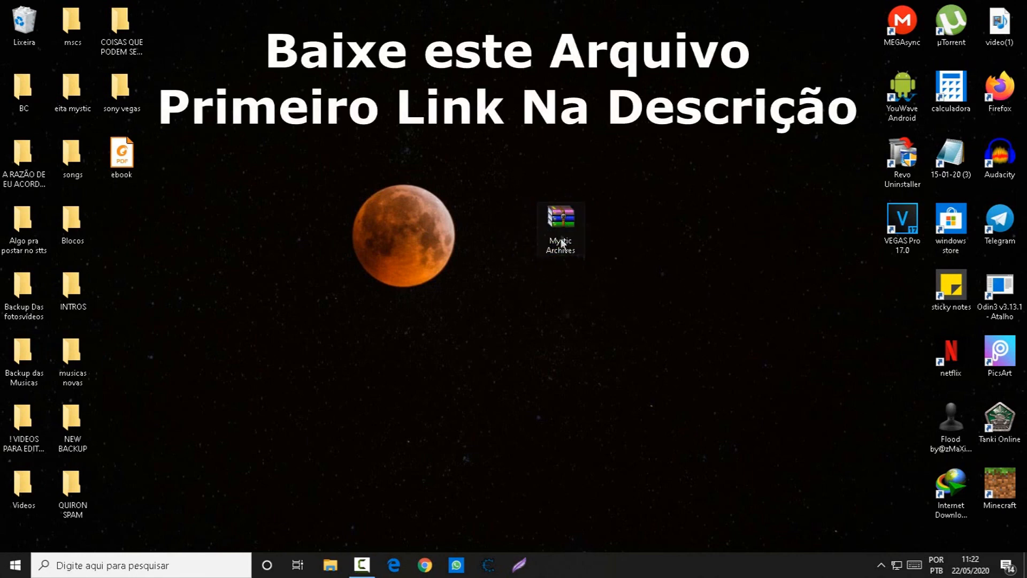
right_click(560, 230)
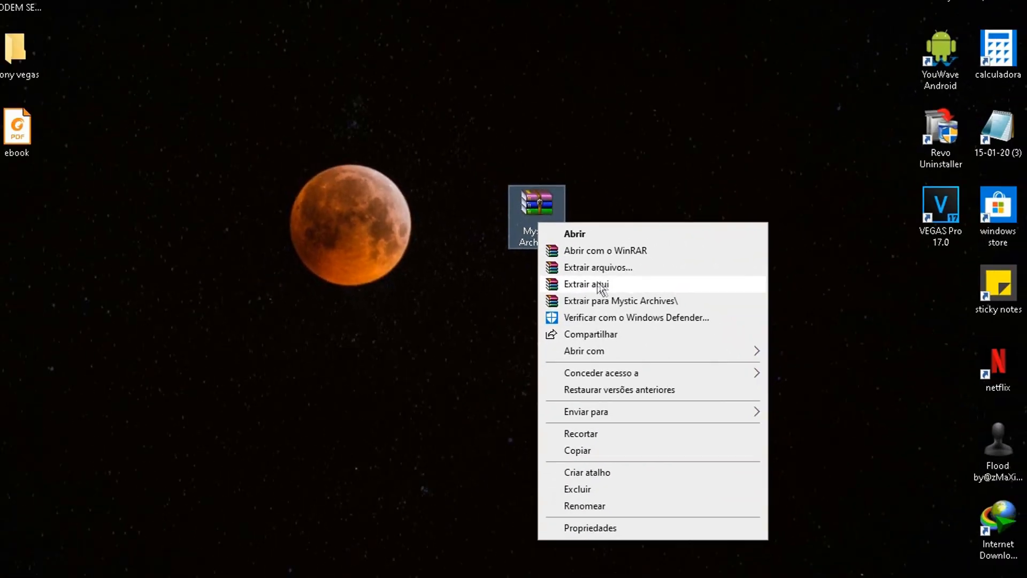
click(586, 283)
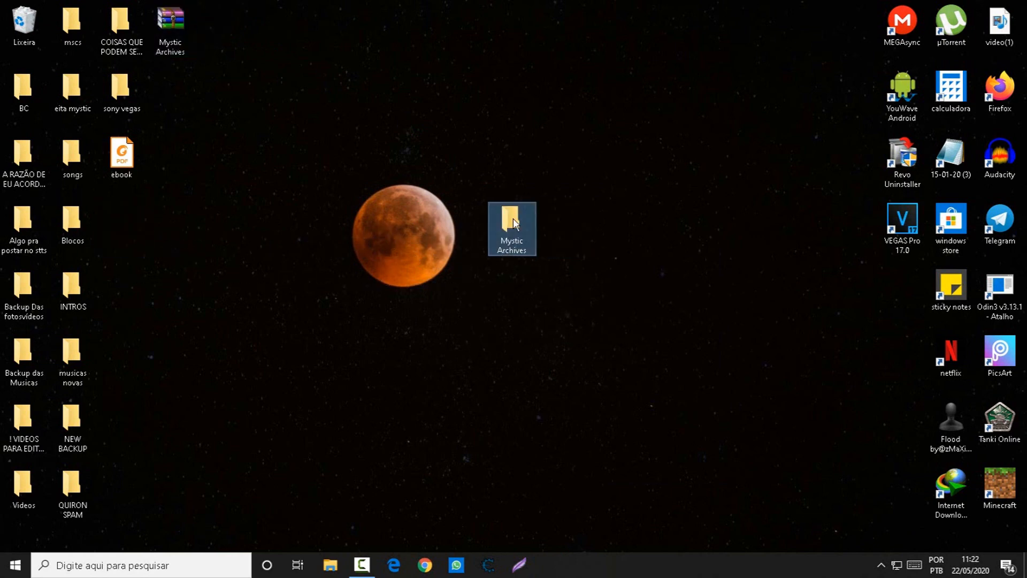
- Open the Mystic Archives folder and launch 'Instalador do Preset Manager'
double_click(511, 227)
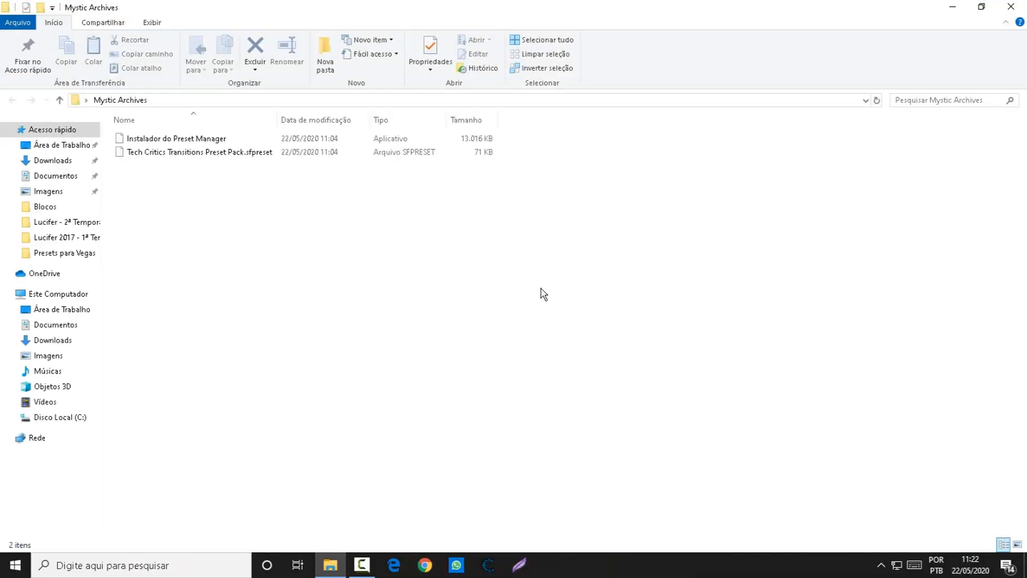
mouse_move(484, 236)
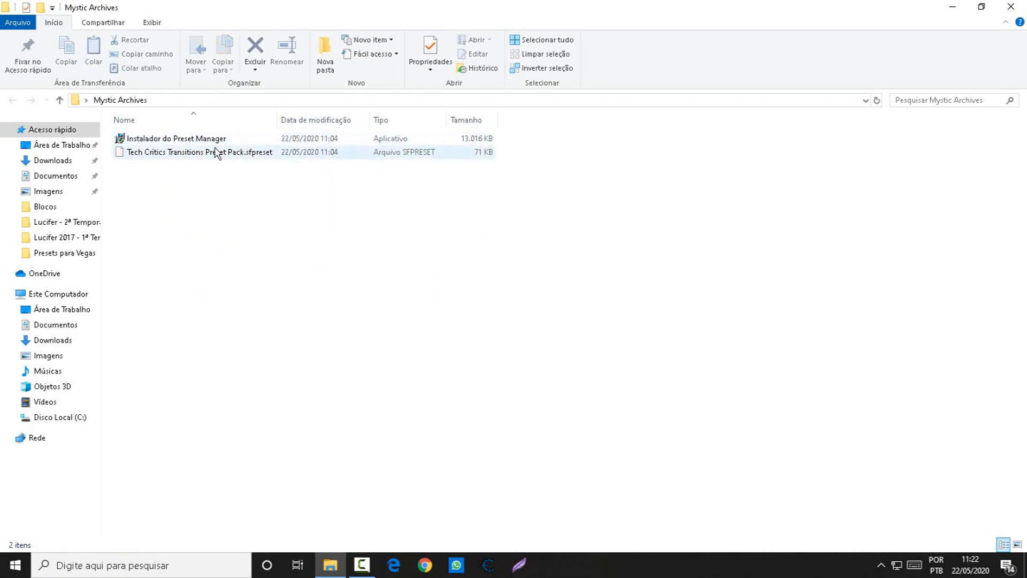
click(176, 138)
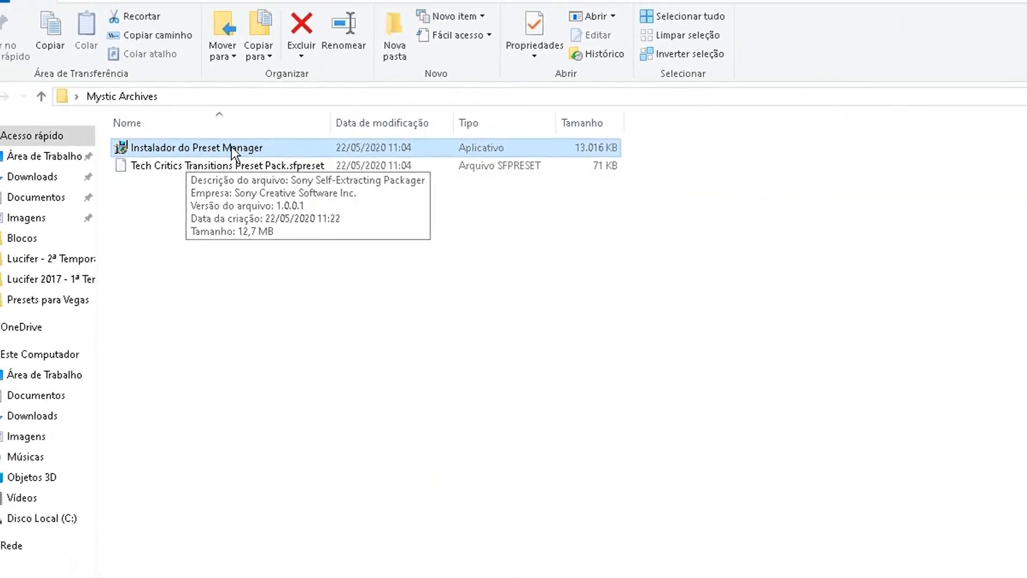
right_click(195, 138)
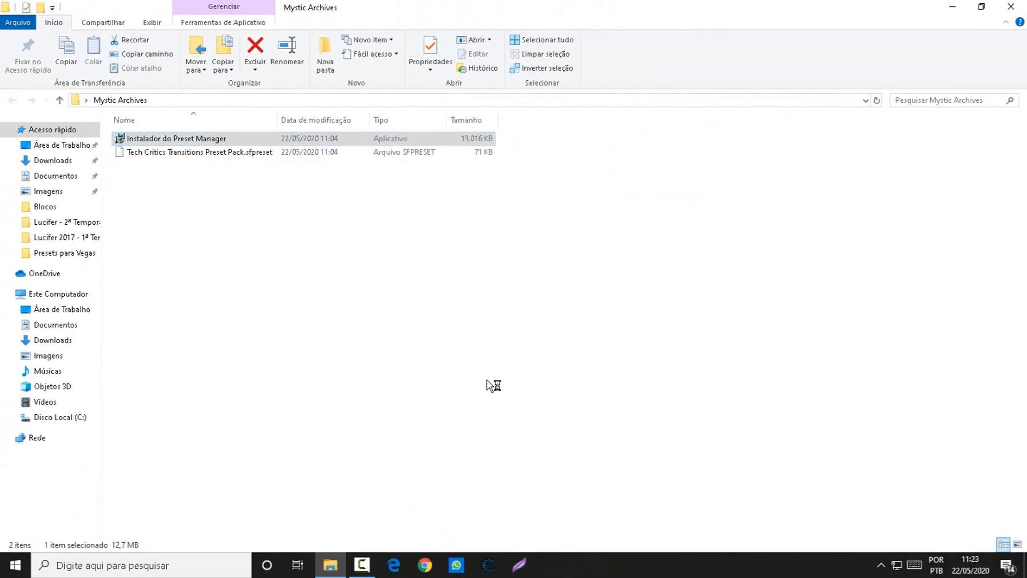
double_click(175, 138)
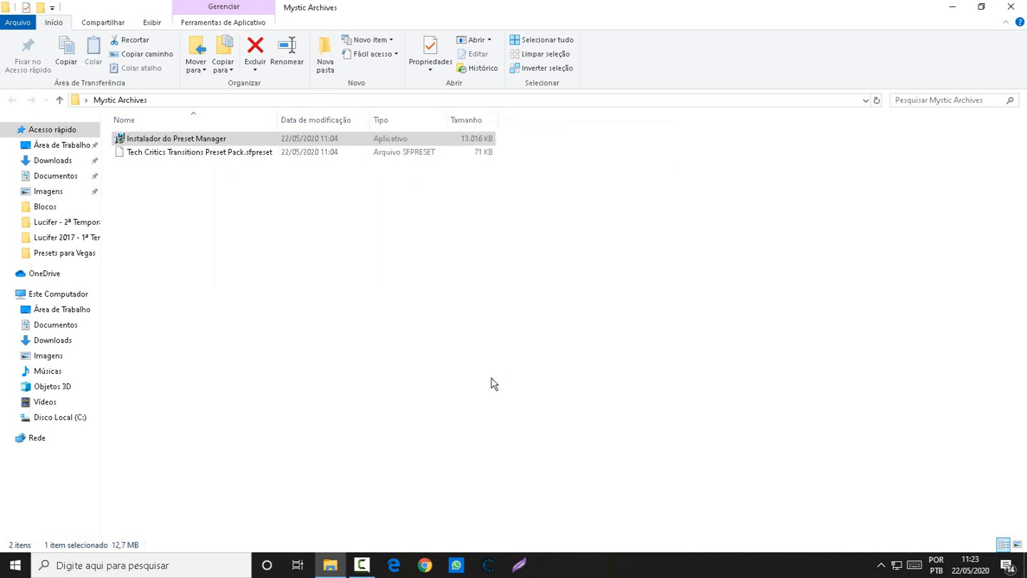
double_click(176, 138)
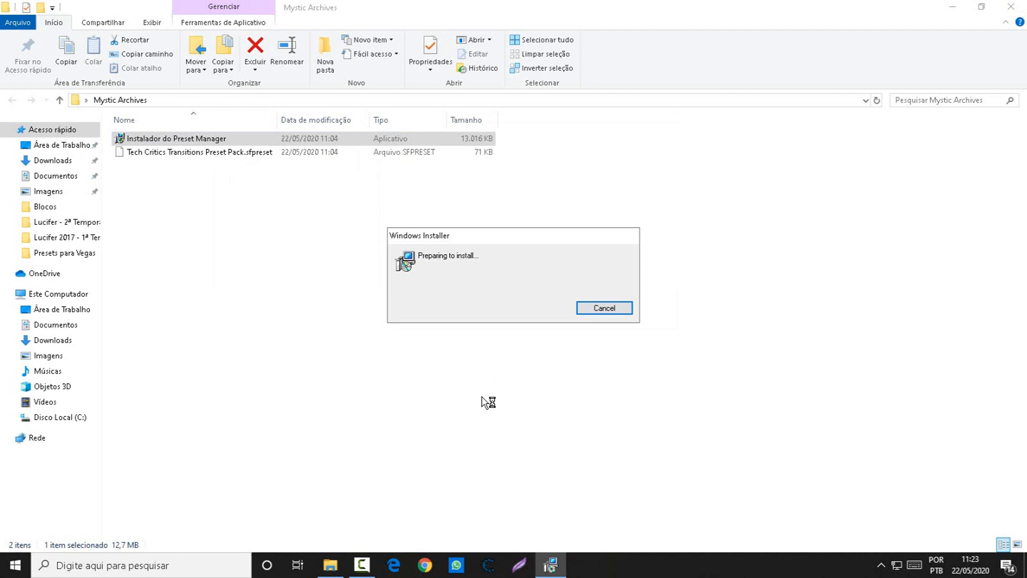
click(603, 308)
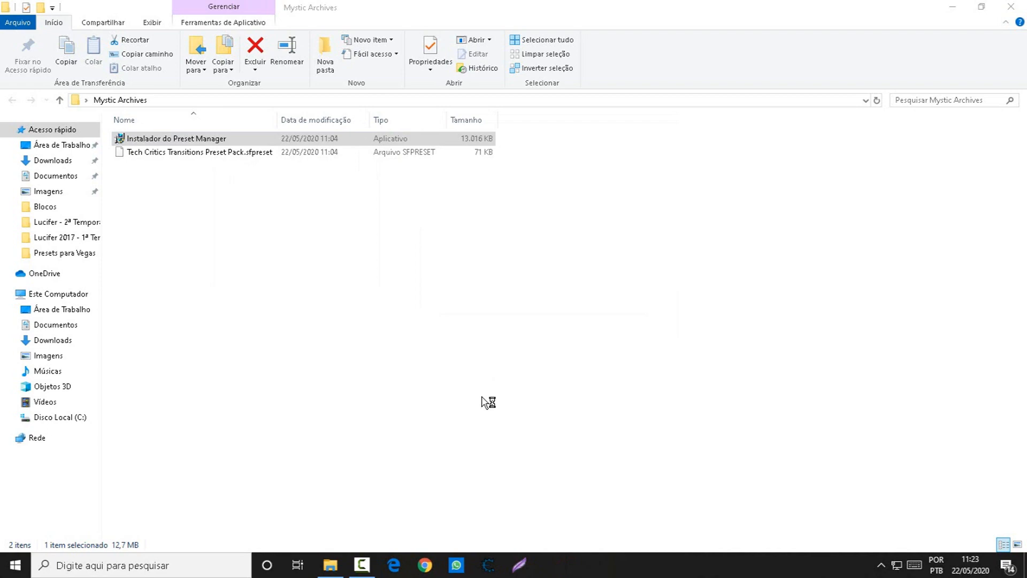
- Install Preset Manager 2.0k at default paths, accepting the EULA and adding a desktop shortcut
double_click(176, 138)
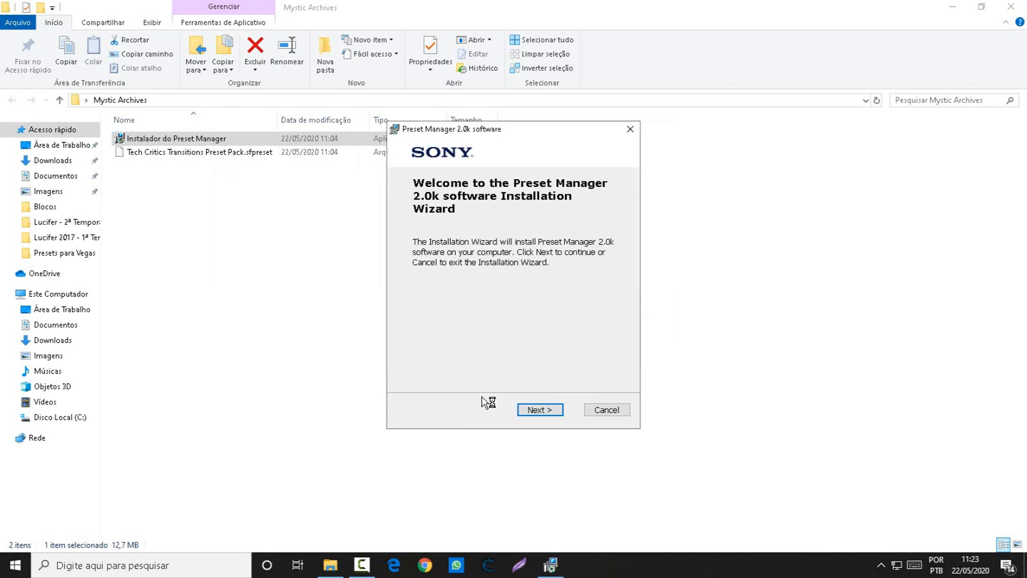
mouse_move(507, 412)
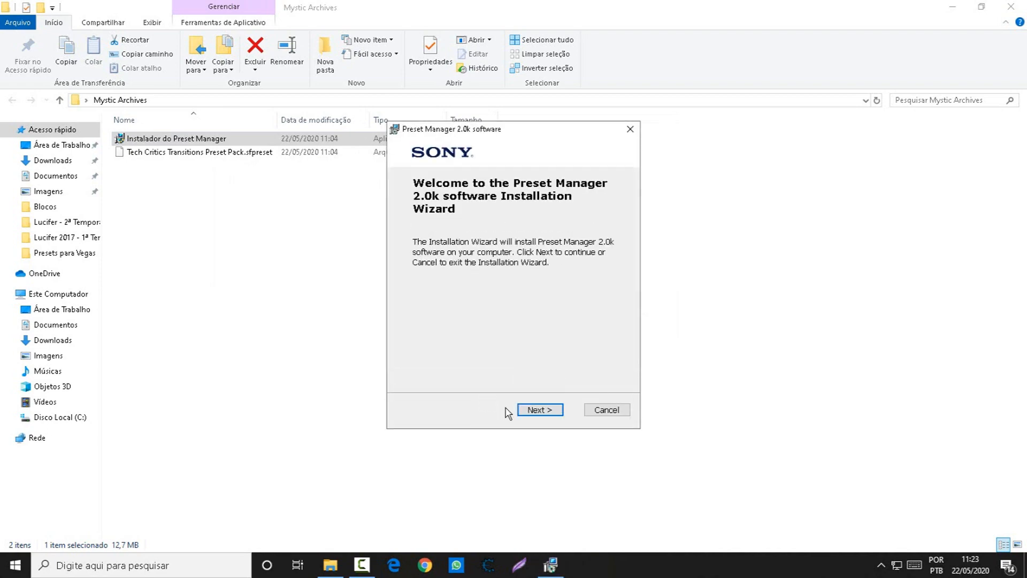
click(538, 410)
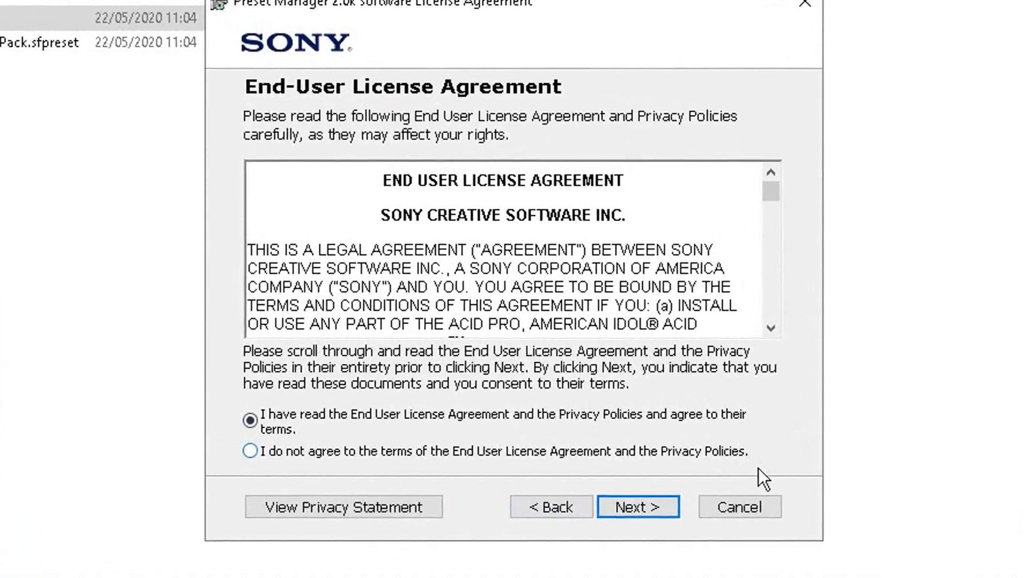
click(636, 506)
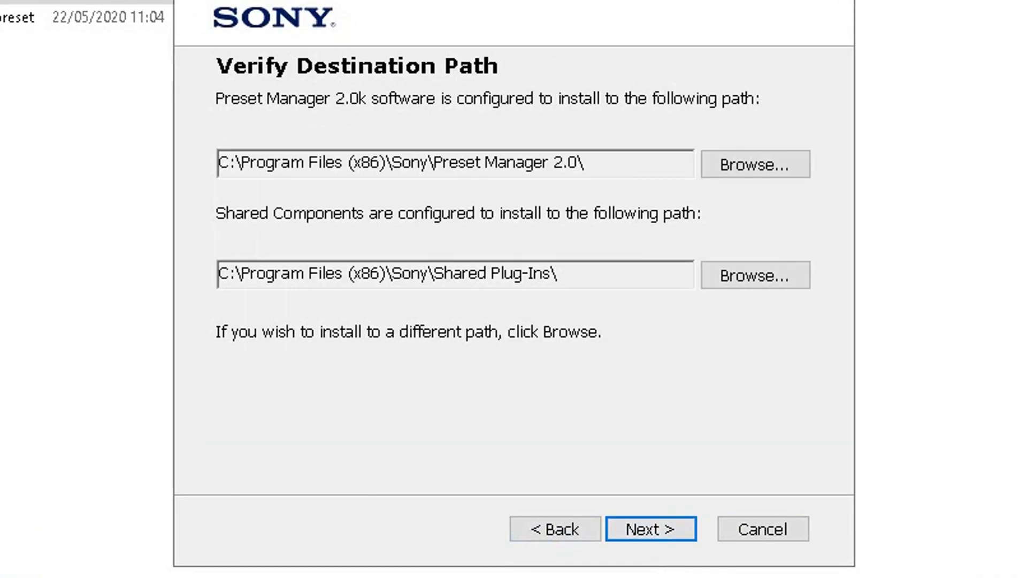
click(650, 528)
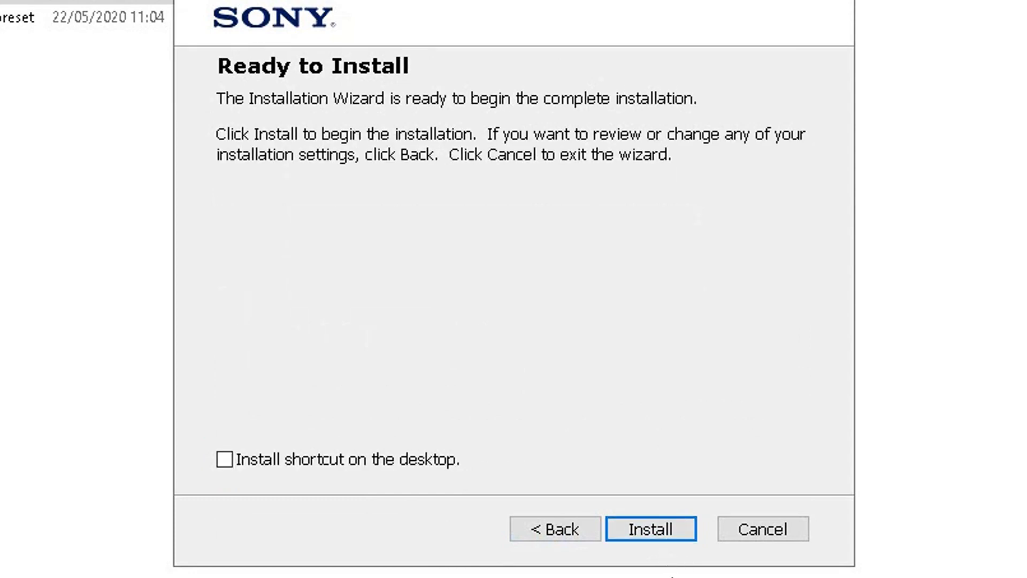
click(224, 458)
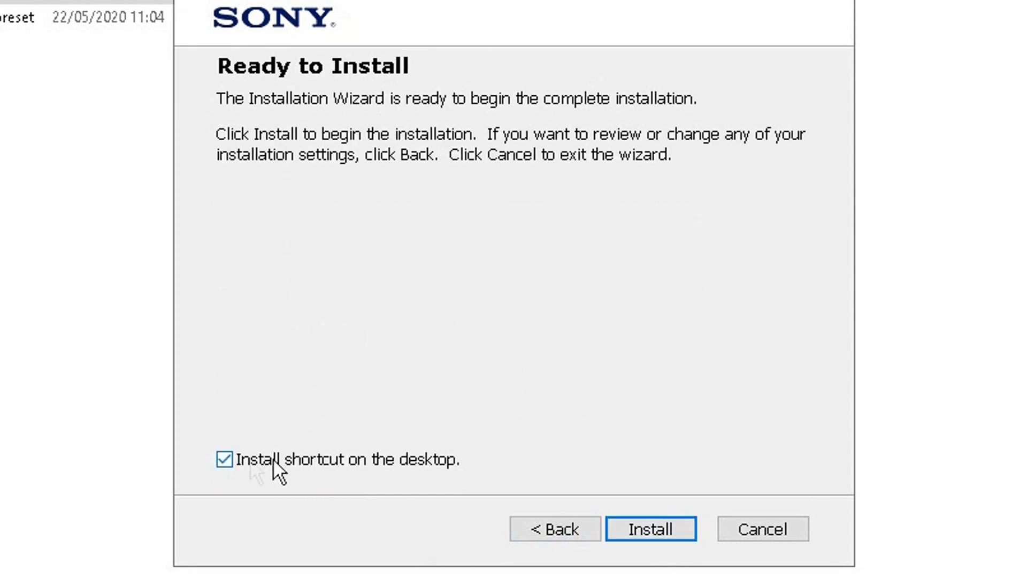
click(651, 529)
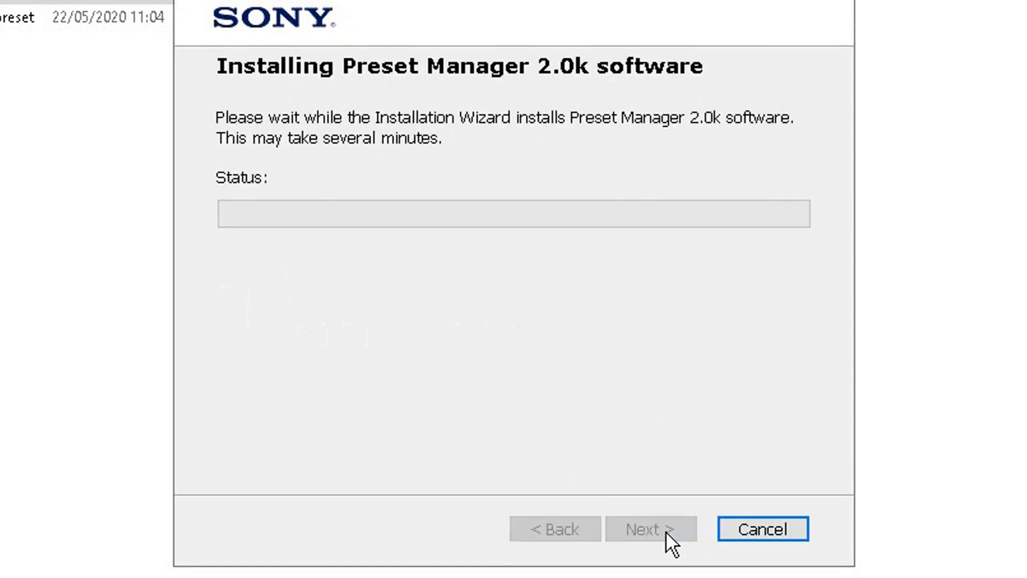
mouse_move(665, 543)
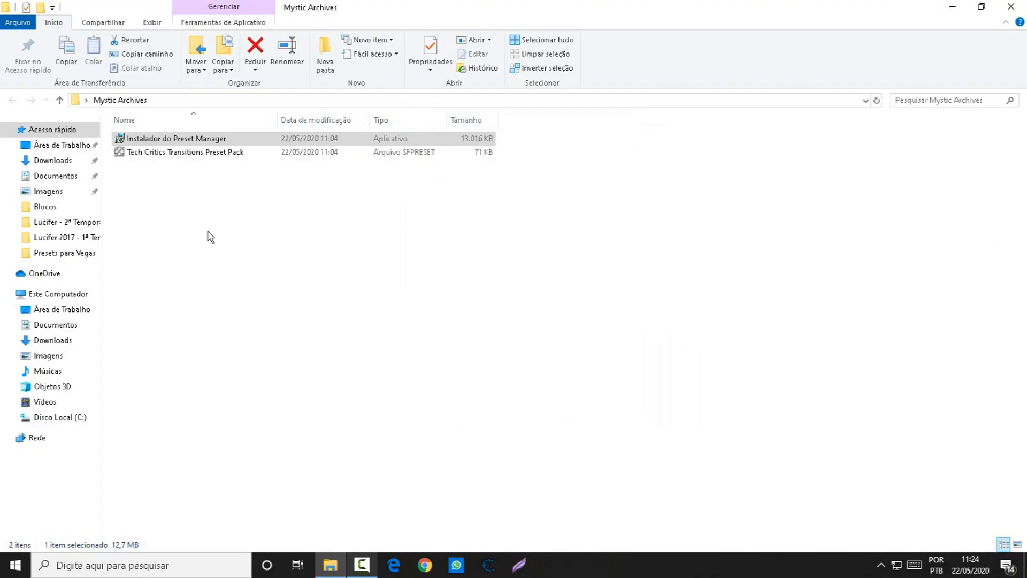
- Open the Tech Critics Transitions Preset Pack .sfpreset file in Preset Manager 2.0
click(185, 152)
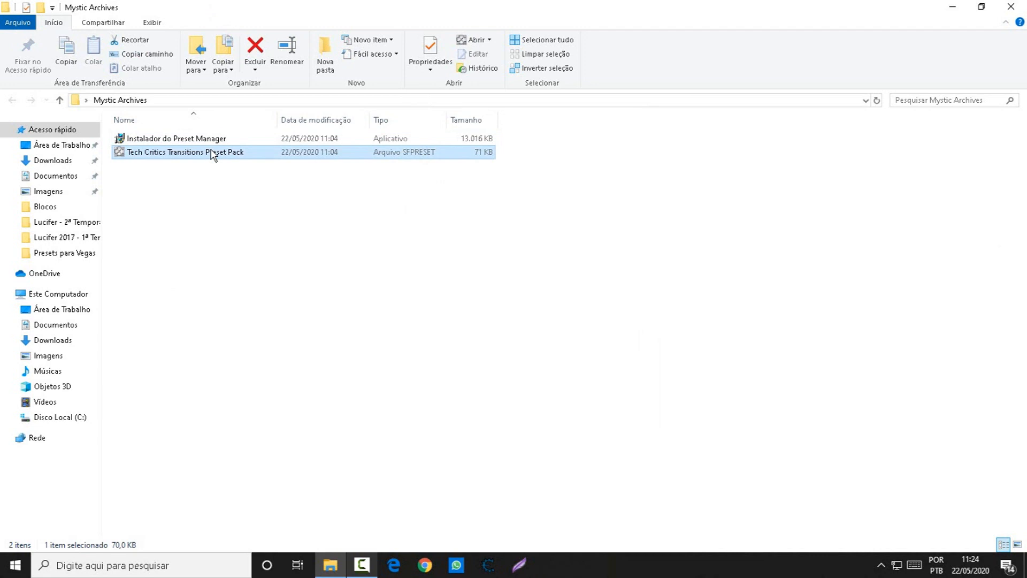
mouse_move(183, 159)
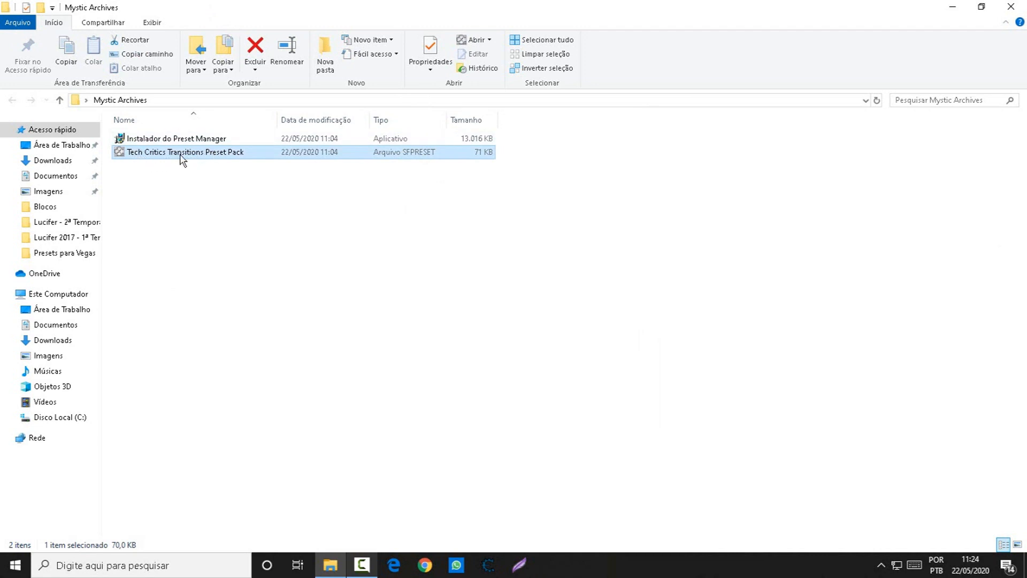
double_click(186, 151)
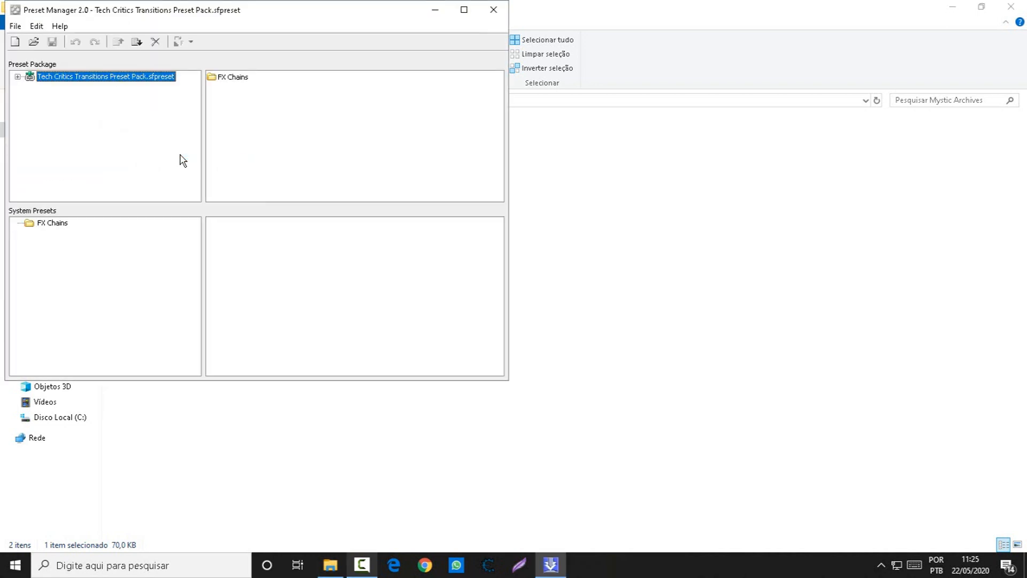
mouse_move(330, 167)
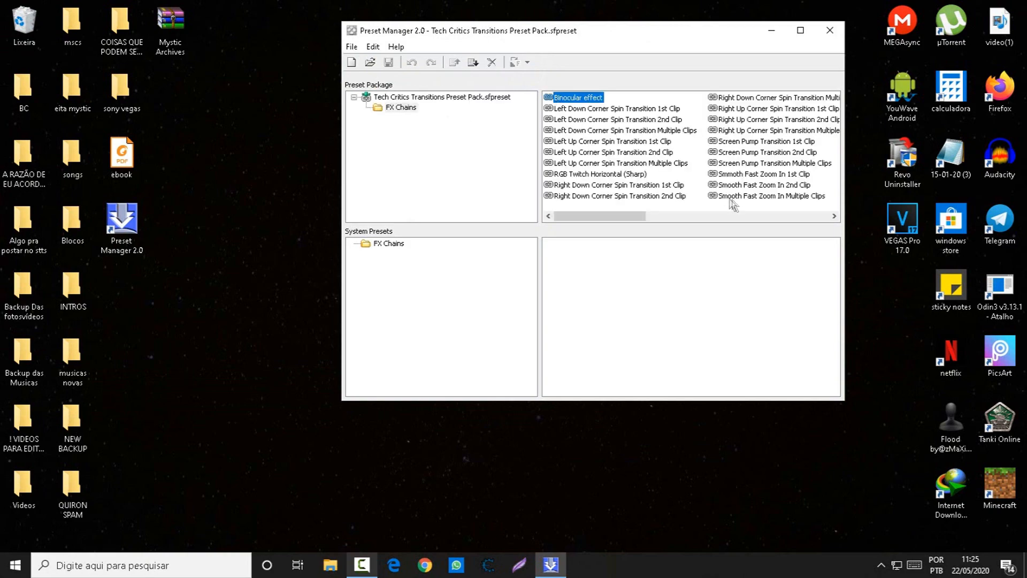
- Maximize Preset Manager and select every preset in the package list
click(800, 30)
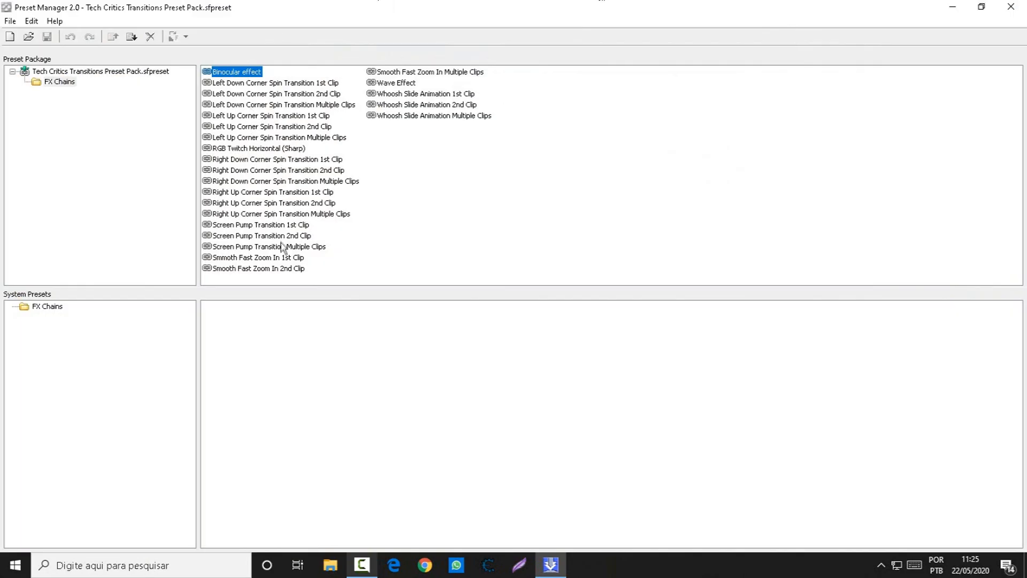
click(258, 257)
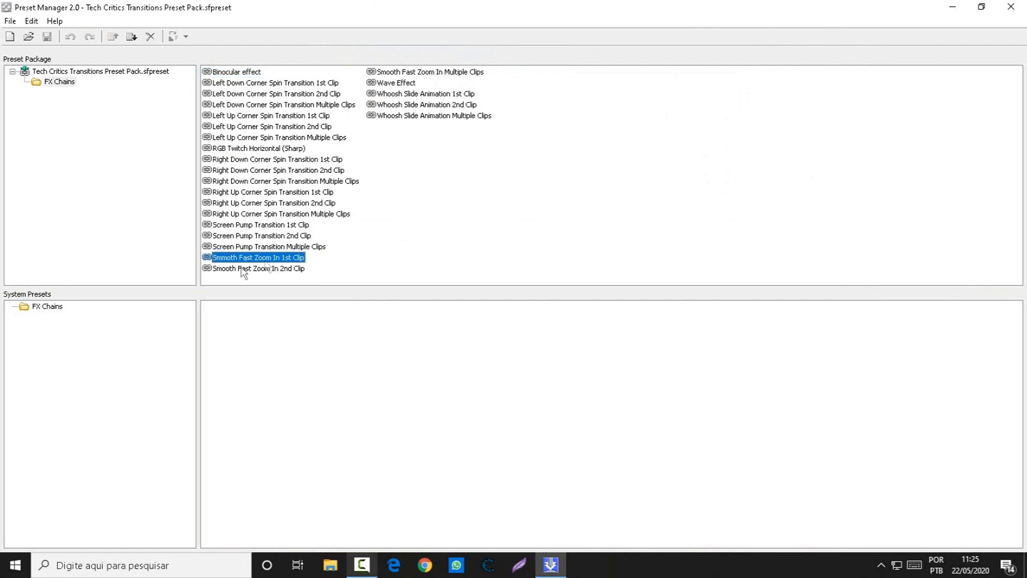
key(ctrl+a)
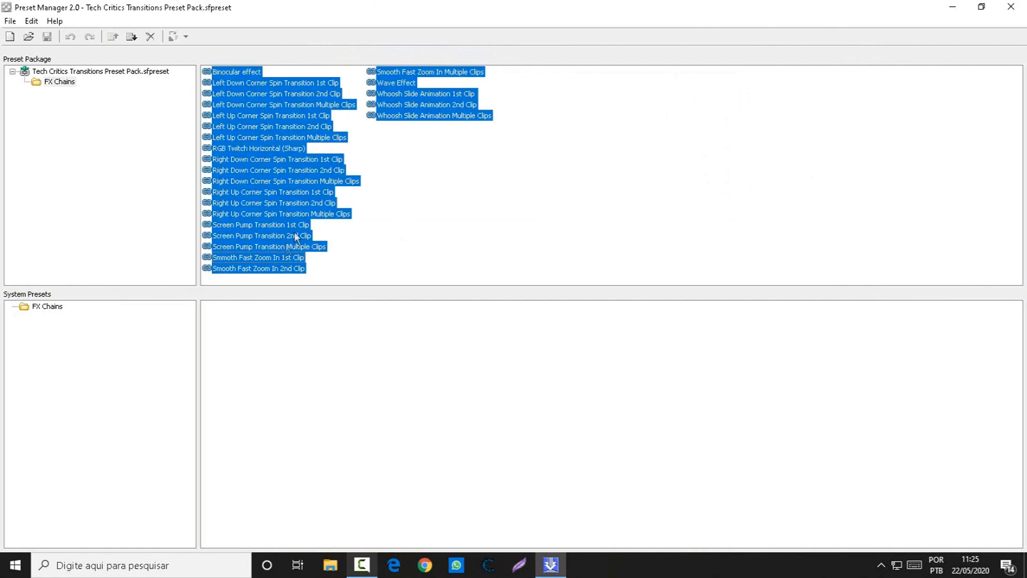
mouse_move(373, 144)
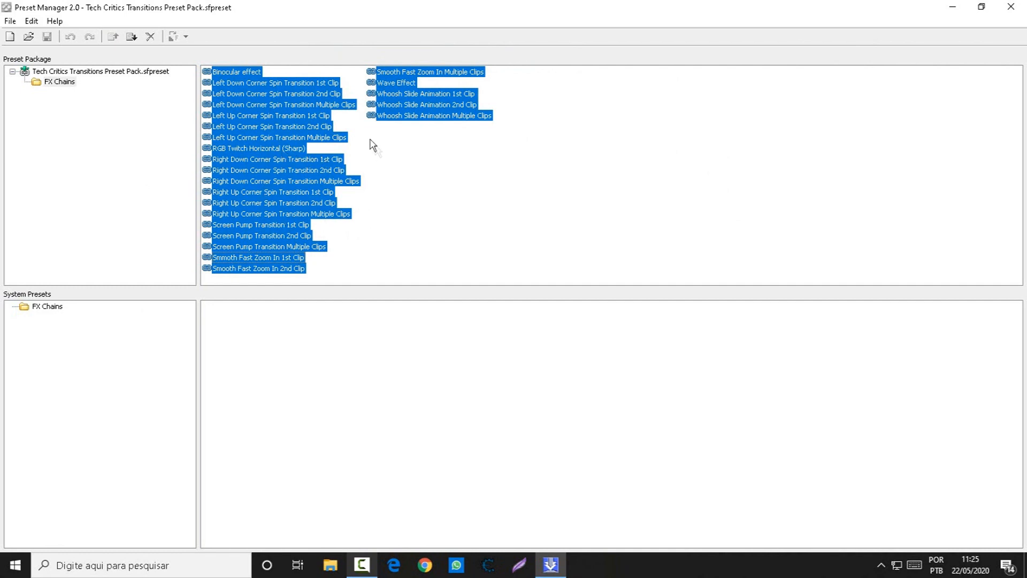
mouse_move(330, 147)
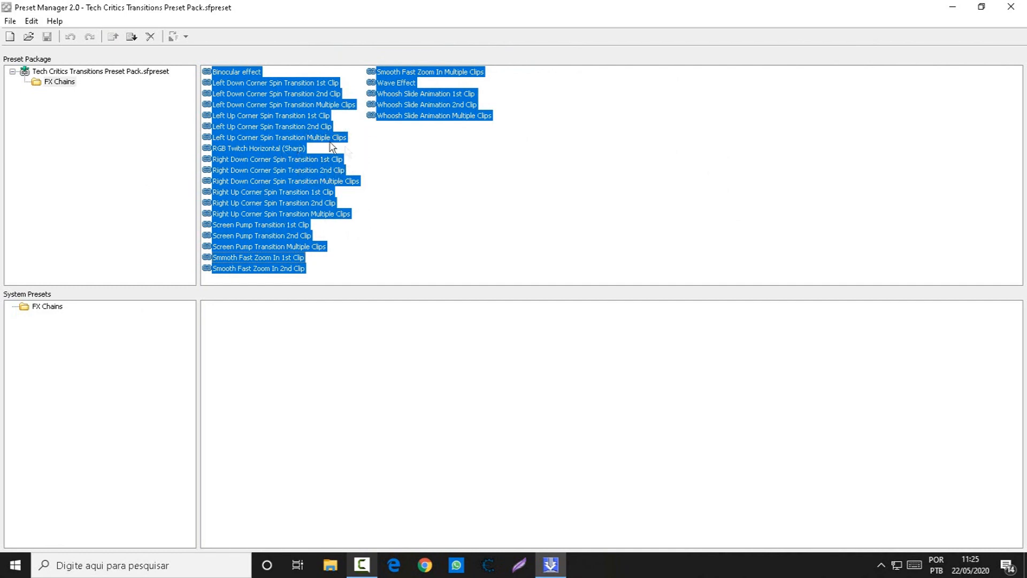
mouse_move(403, 198)
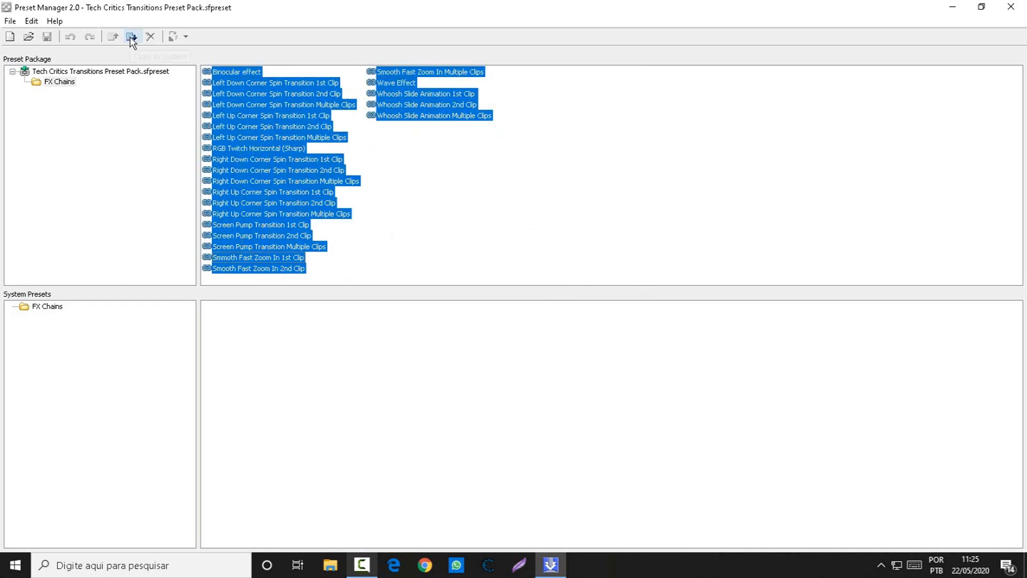
- Install the selected FX chains, overwriting existing Binocular effect and Wave Effect chains
click(131, 36)
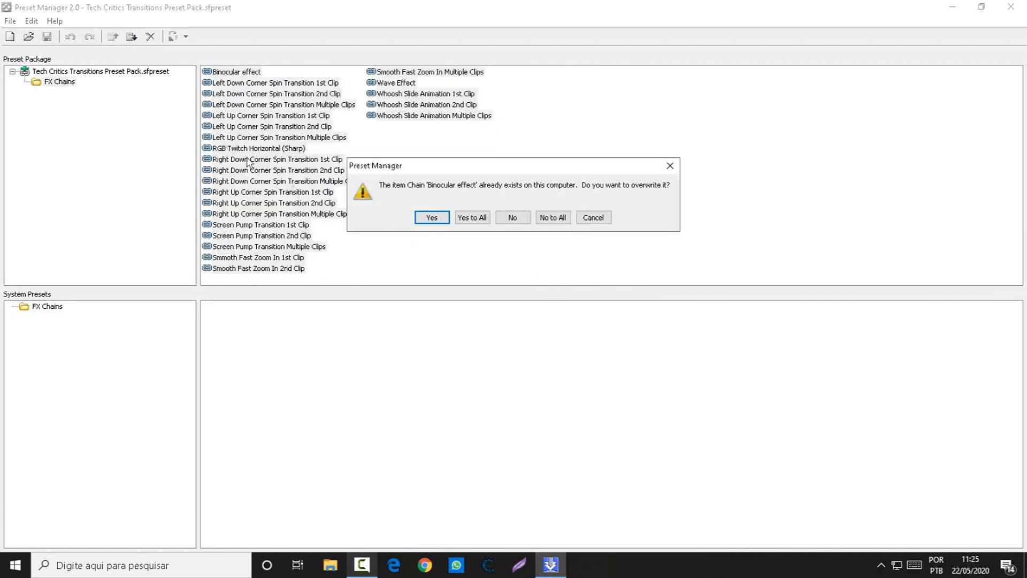
click(431, 216)
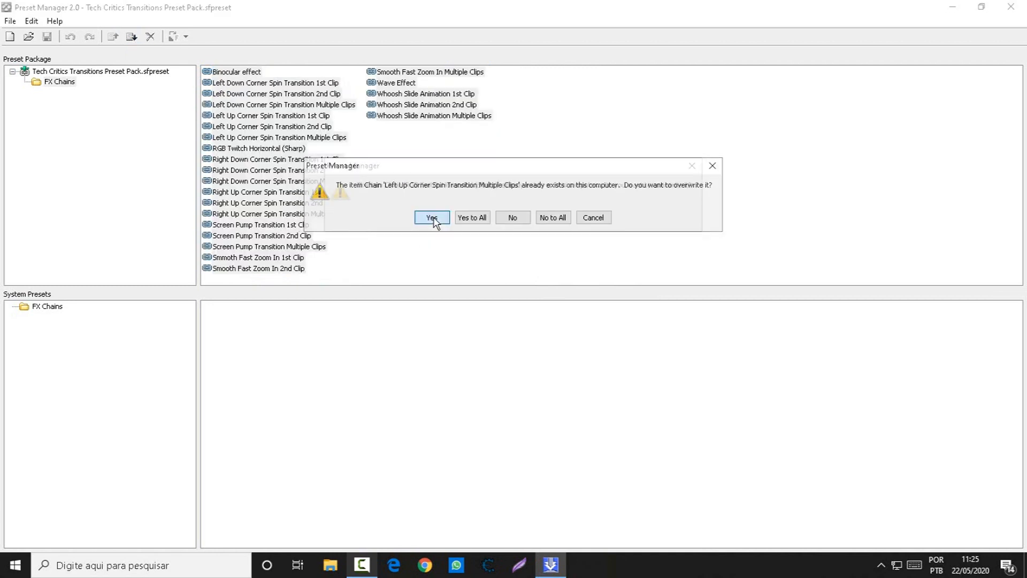
click(431, 218)
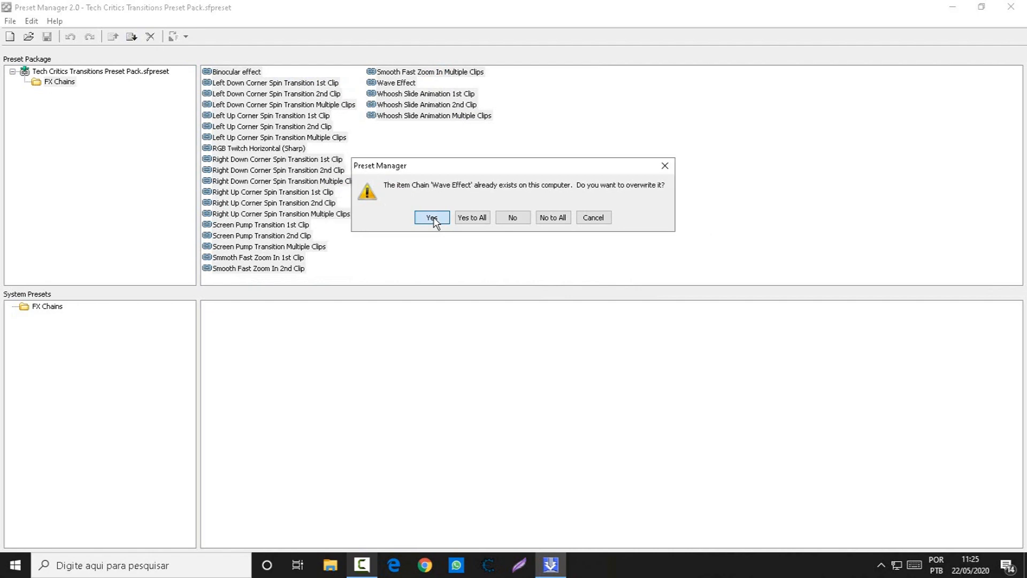
click(431, 217)
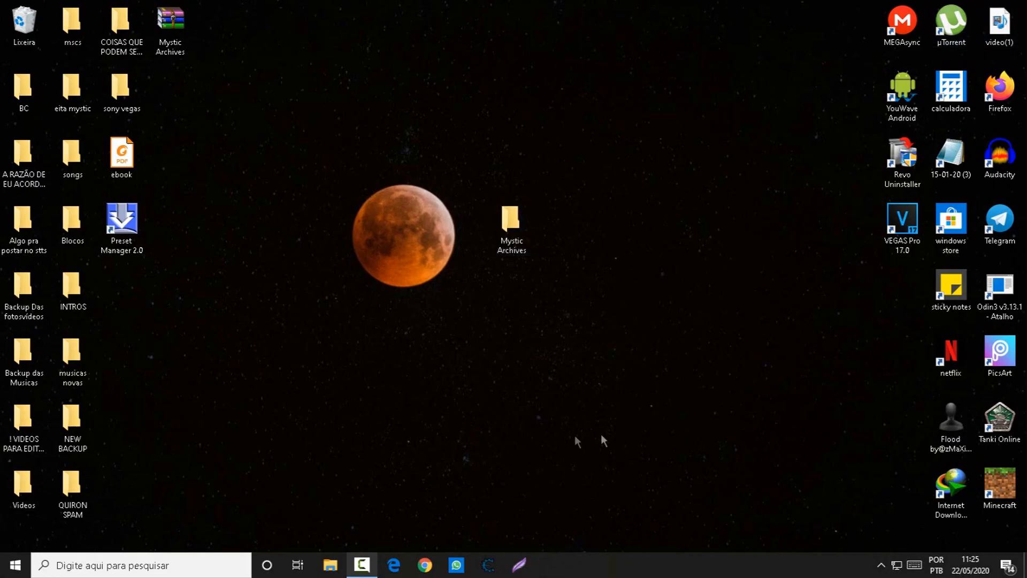
- Launch VEGAS Pro 17.0 from its desktop shortcut
click(120, 218)
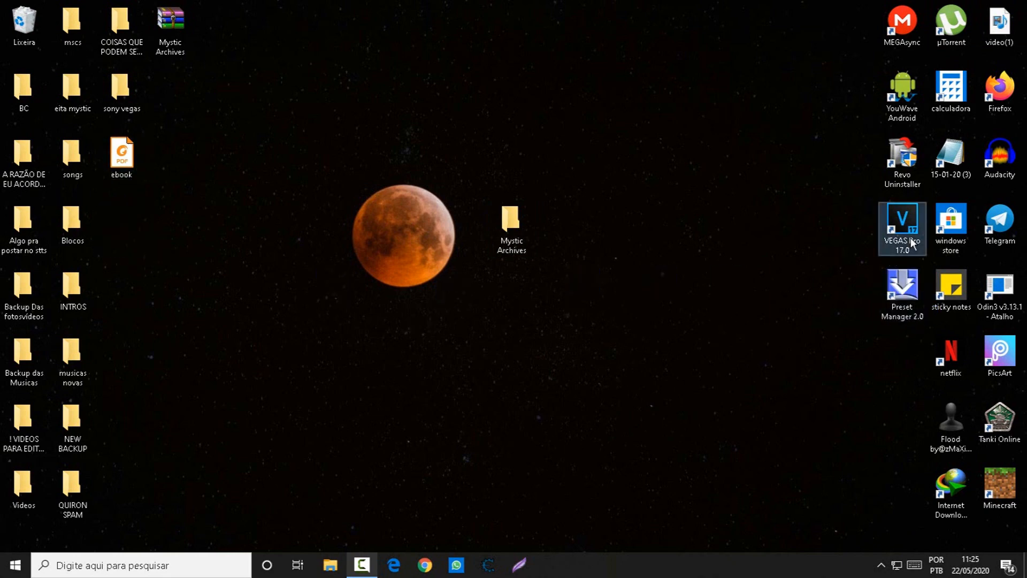
double_click(901, 226)
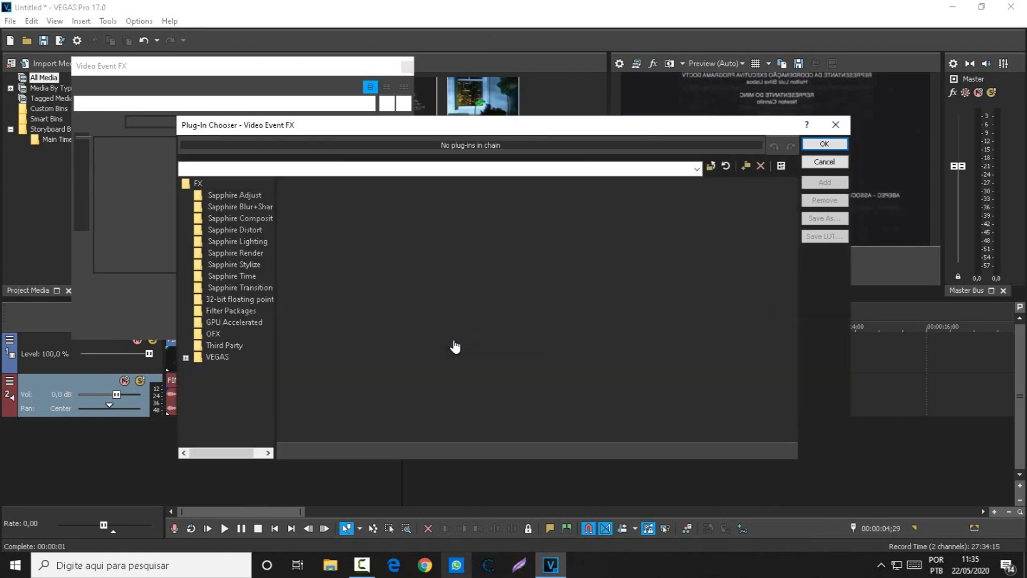
- Open the Filter Packages folder in the Video Event FX plug-in chooser
click(230, 310)
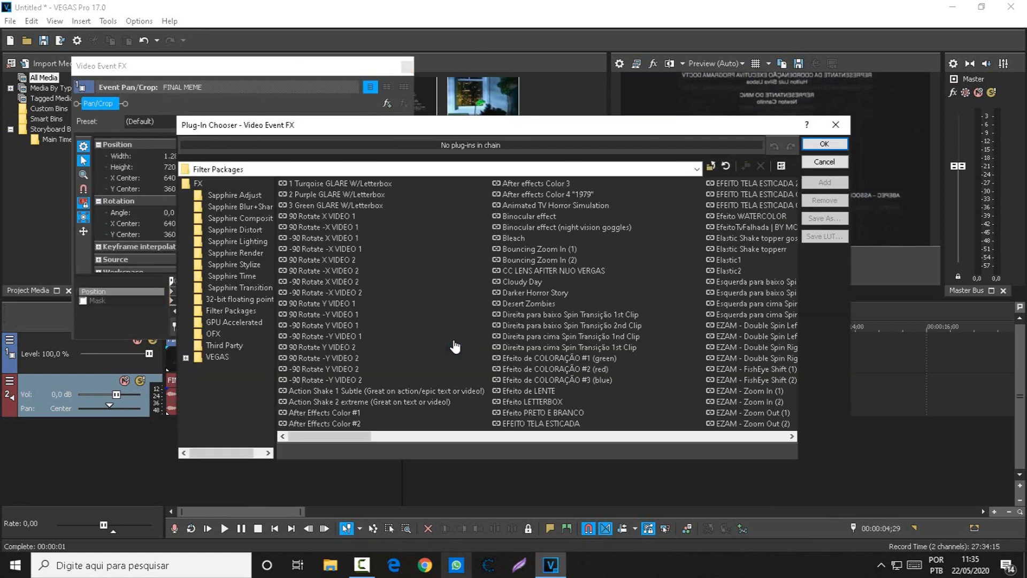
mouse_move(240, 315)
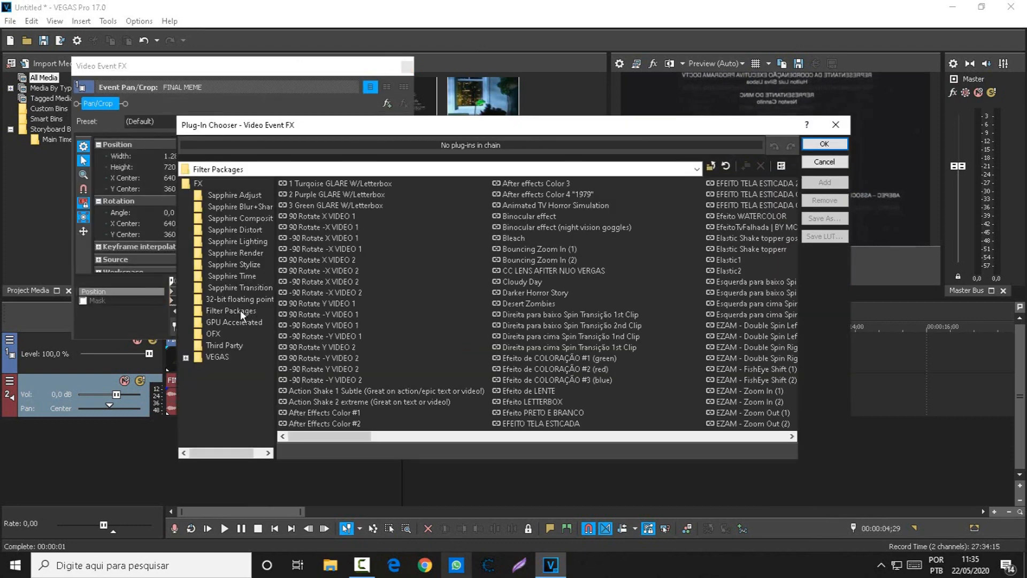
click(231, 310)
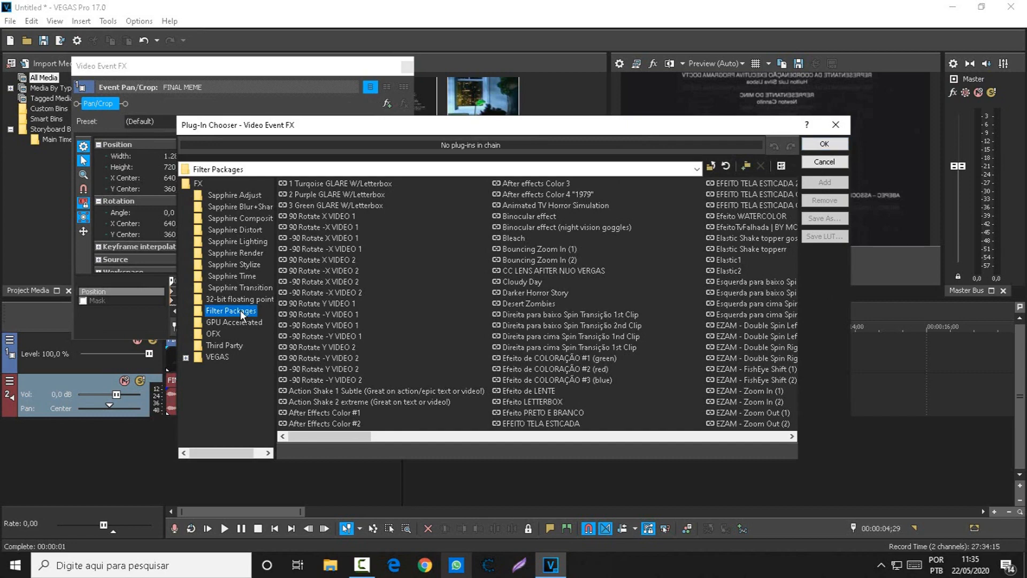
mouse_move(494, 295)
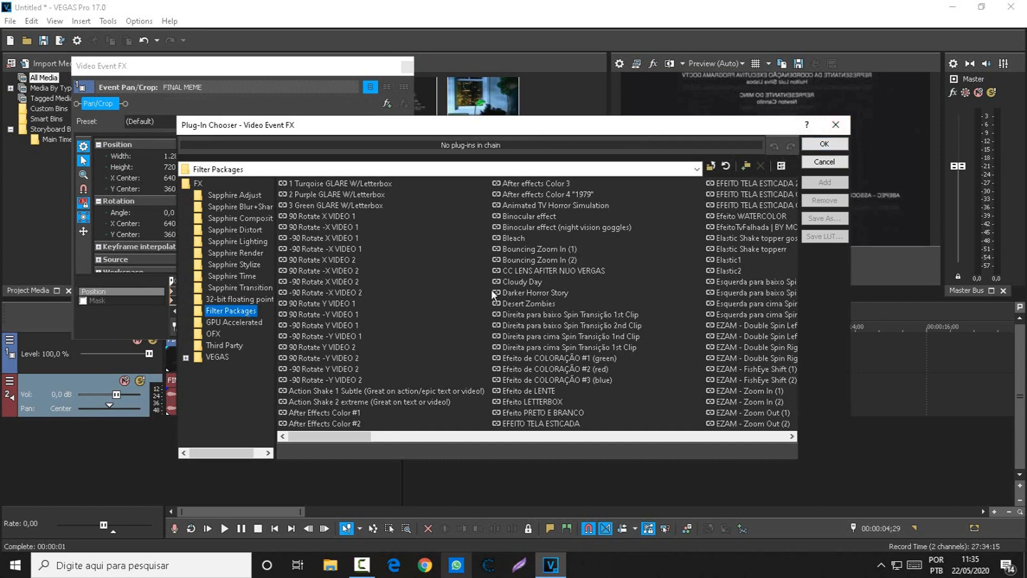